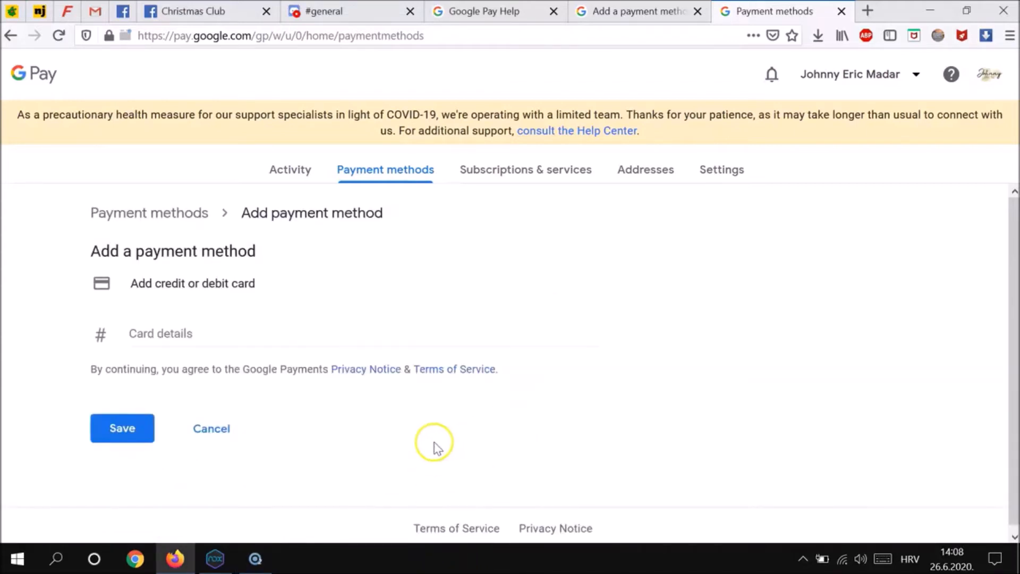
# Enter the card number in the add-card form and scroll past the prefilled Zagreb 10000 address.
pyautogui.write('41')
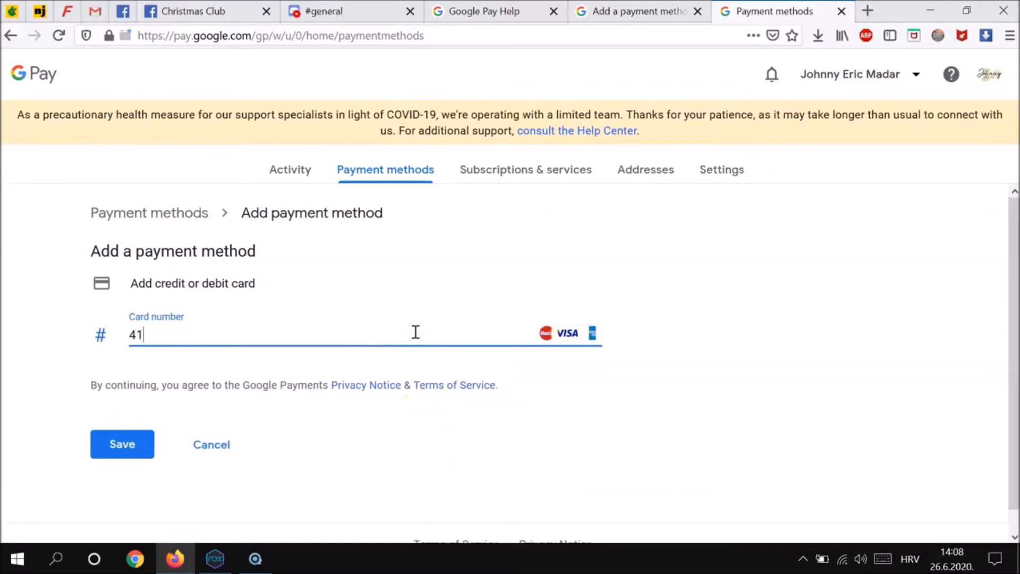
pyautogui.write('125 4555 6')
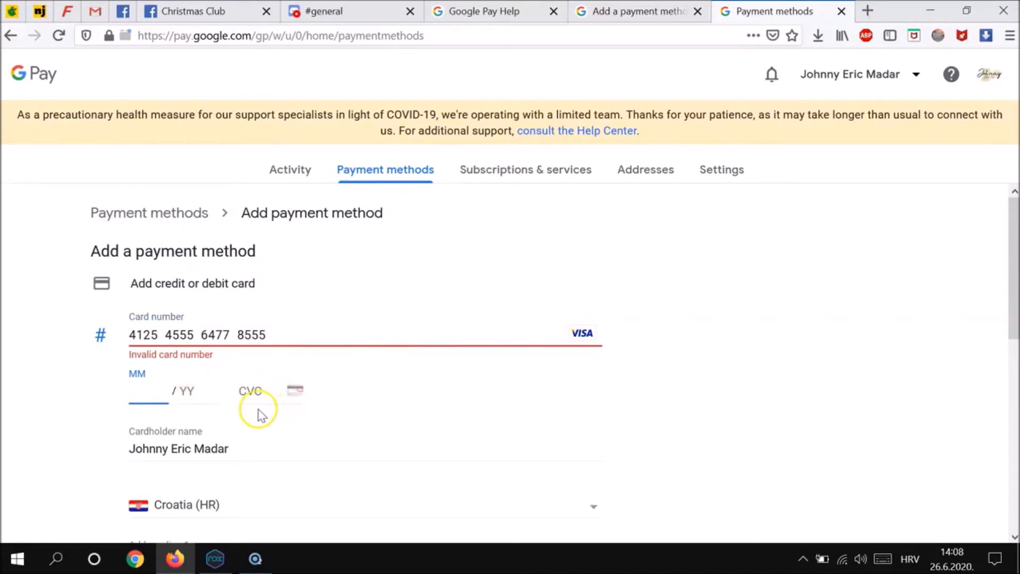
pyautogui.scroll(-3)
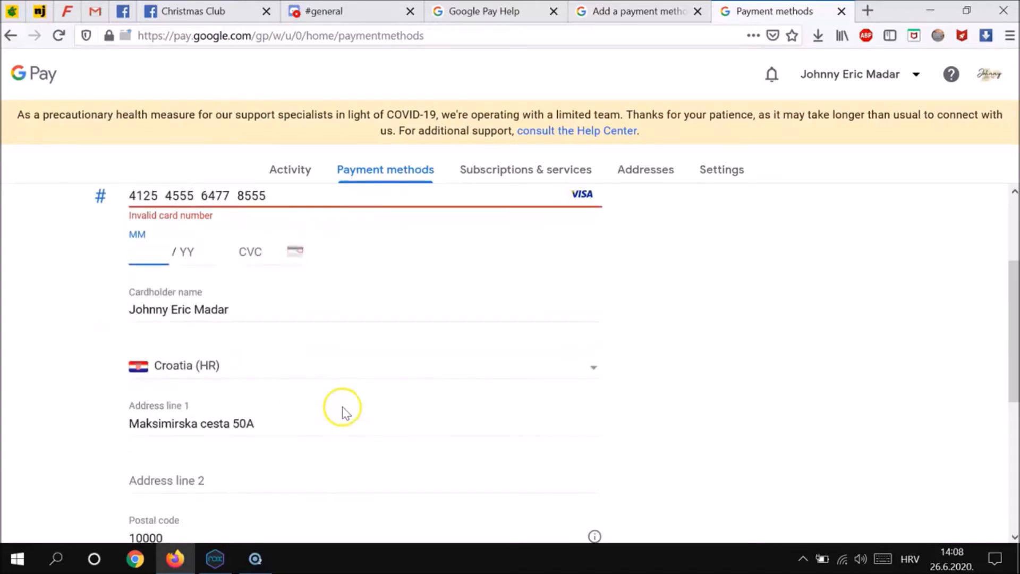
pyautogui.scroll(-3)
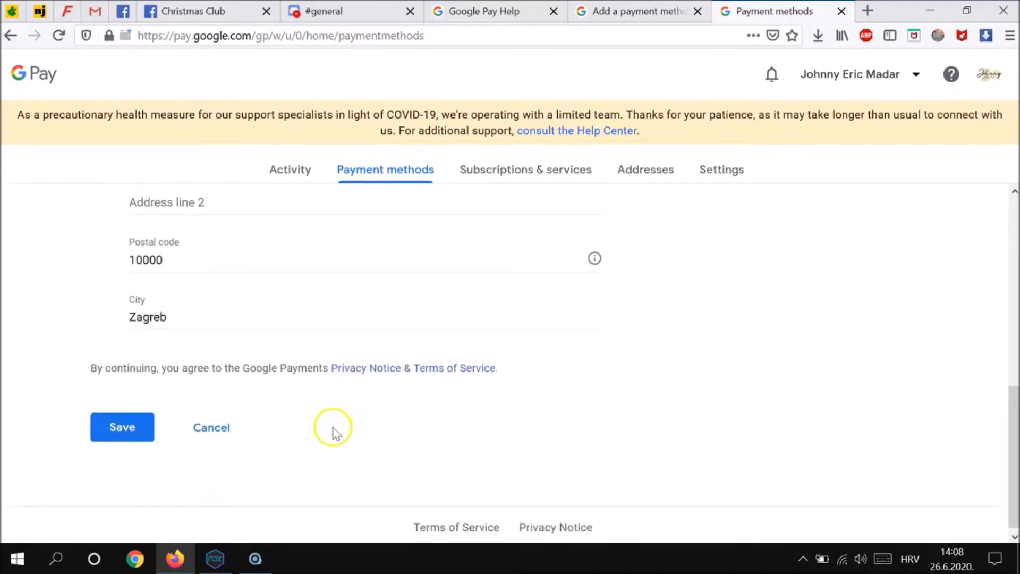
# Save the card form, then remove and confirm deleting the Mastercard ending 2098.
pyautogui.click(122, 427)
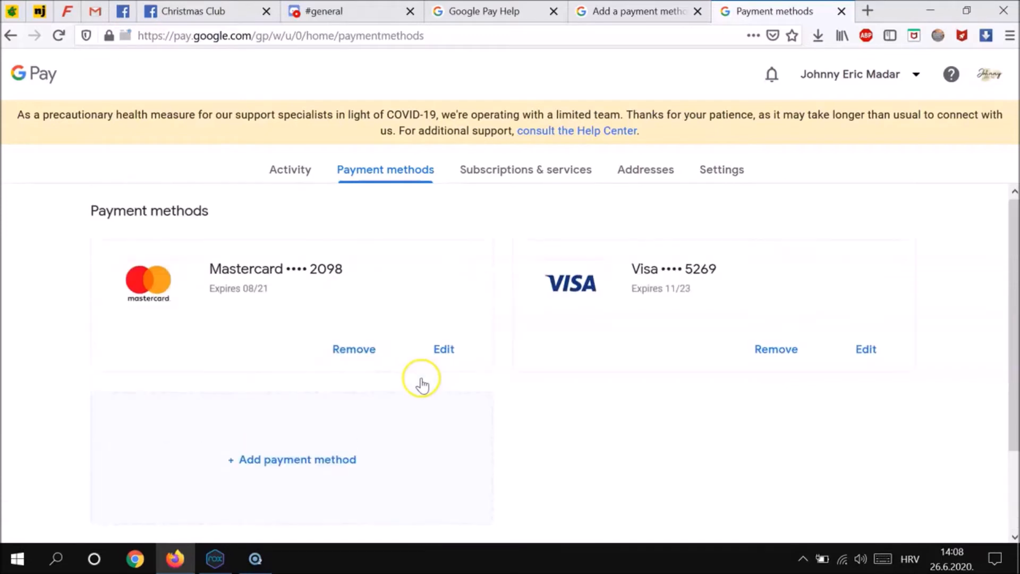
pyautogui.click(354, 348)
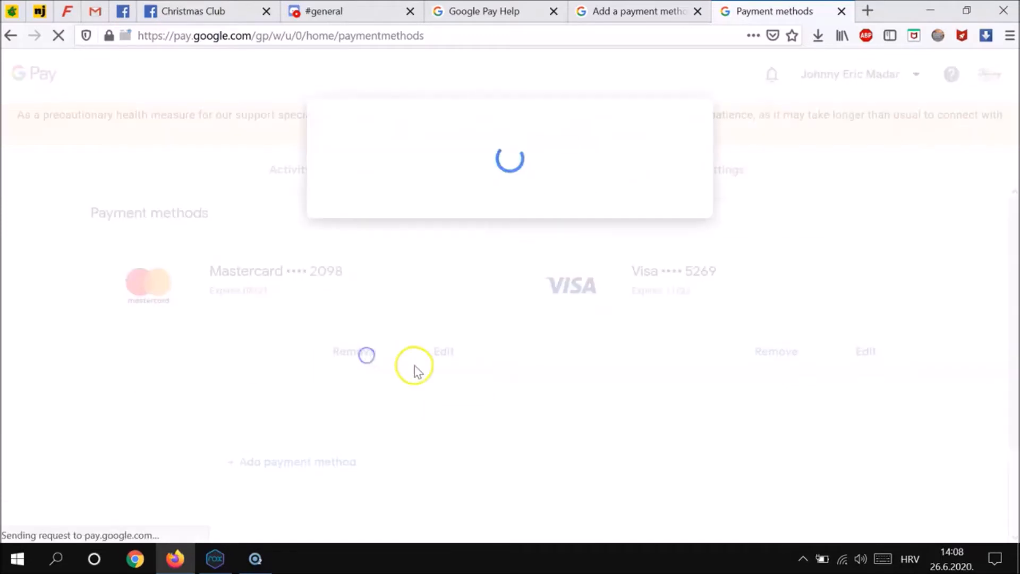
pyautogui.click(354, 351)
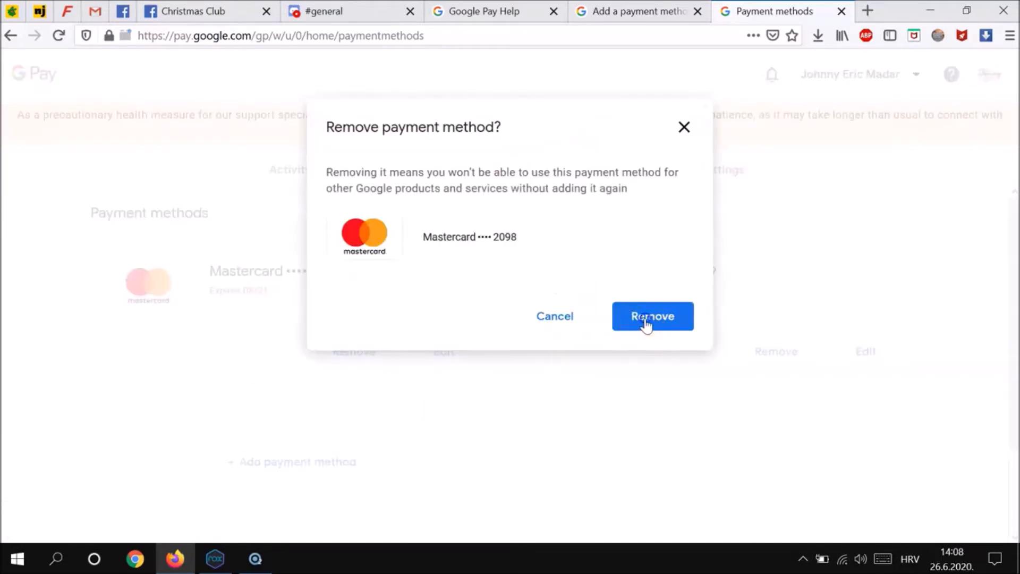
pyautogui.click(652, 316)
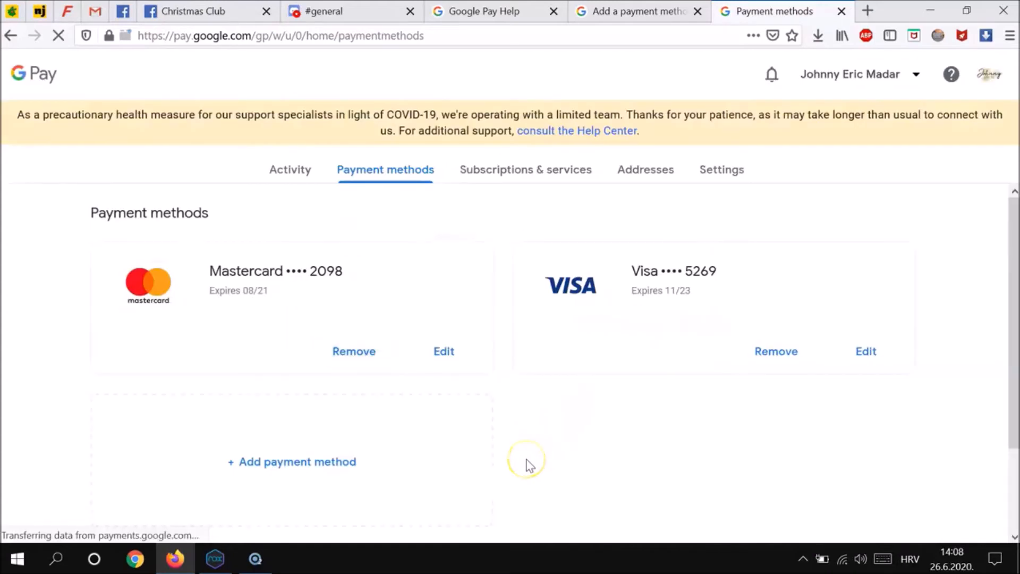
pyautogui.click(354, 351)
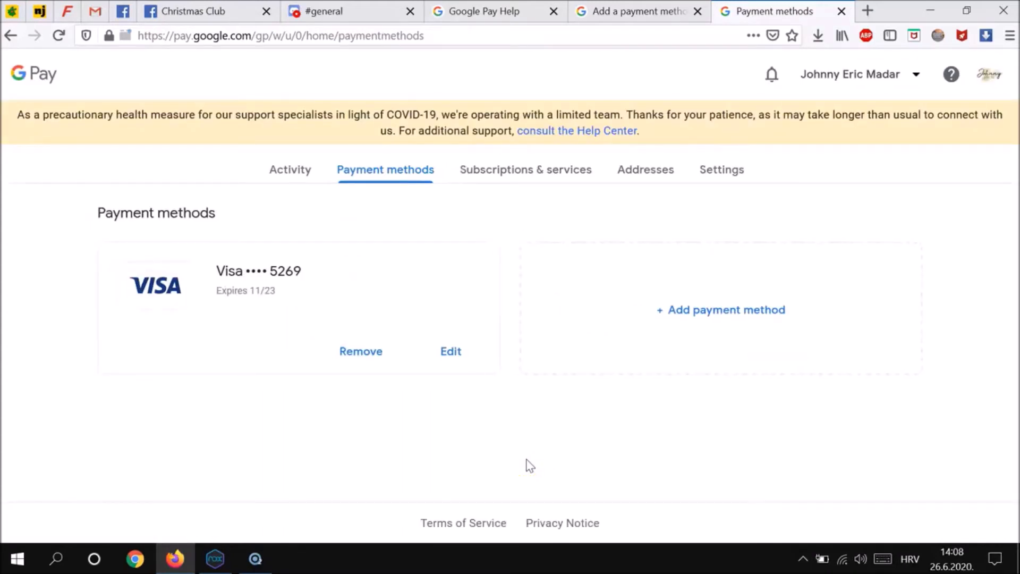